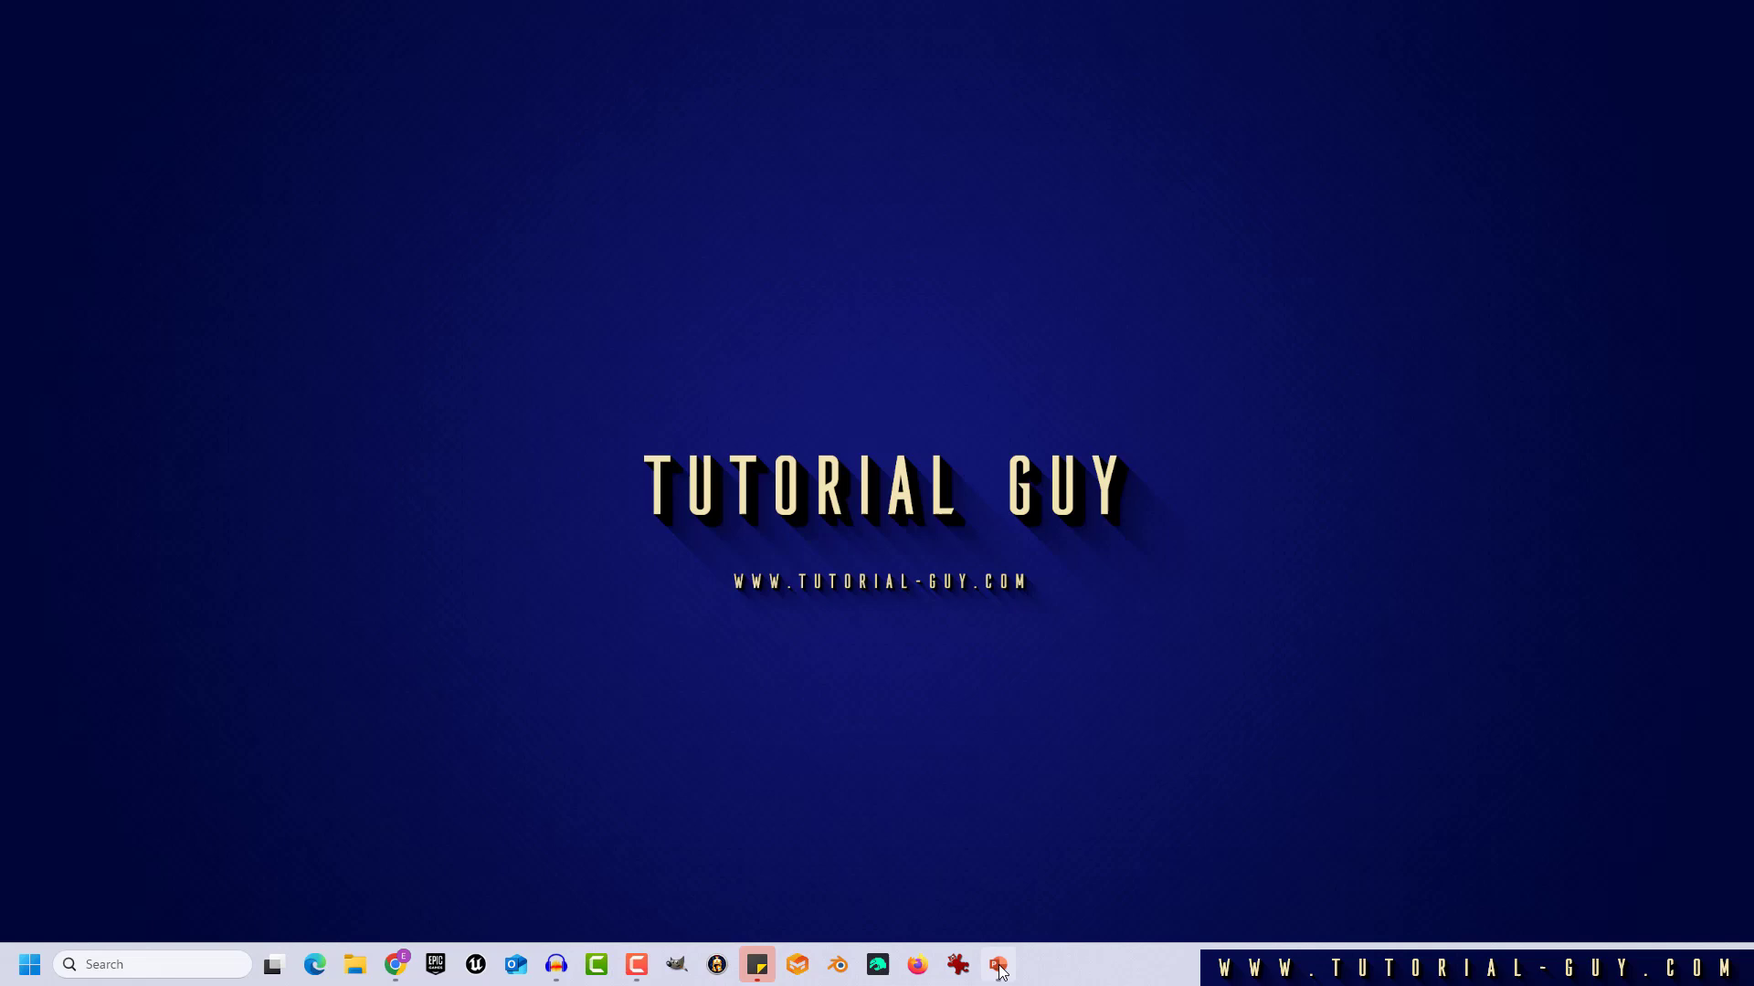
- Launch 'Best presentation in 2021' from the taskbar and switch to the Draw tools
left_click(995, 965)
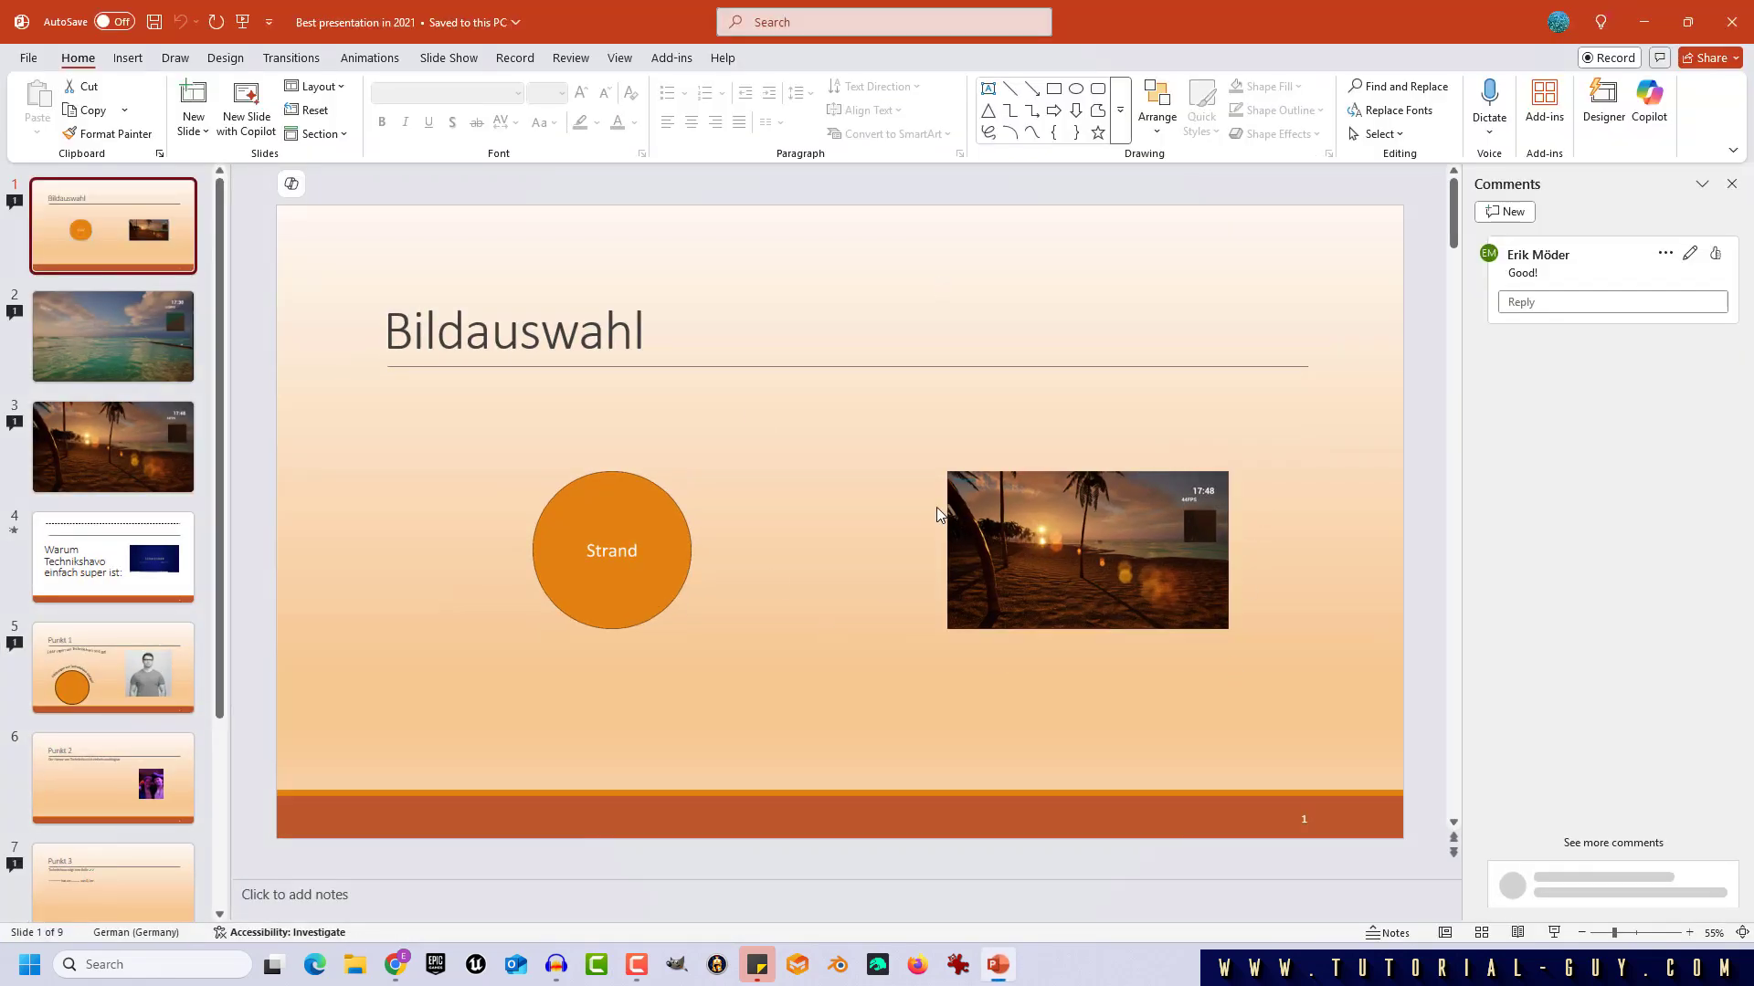
mouse_move(917, 497)
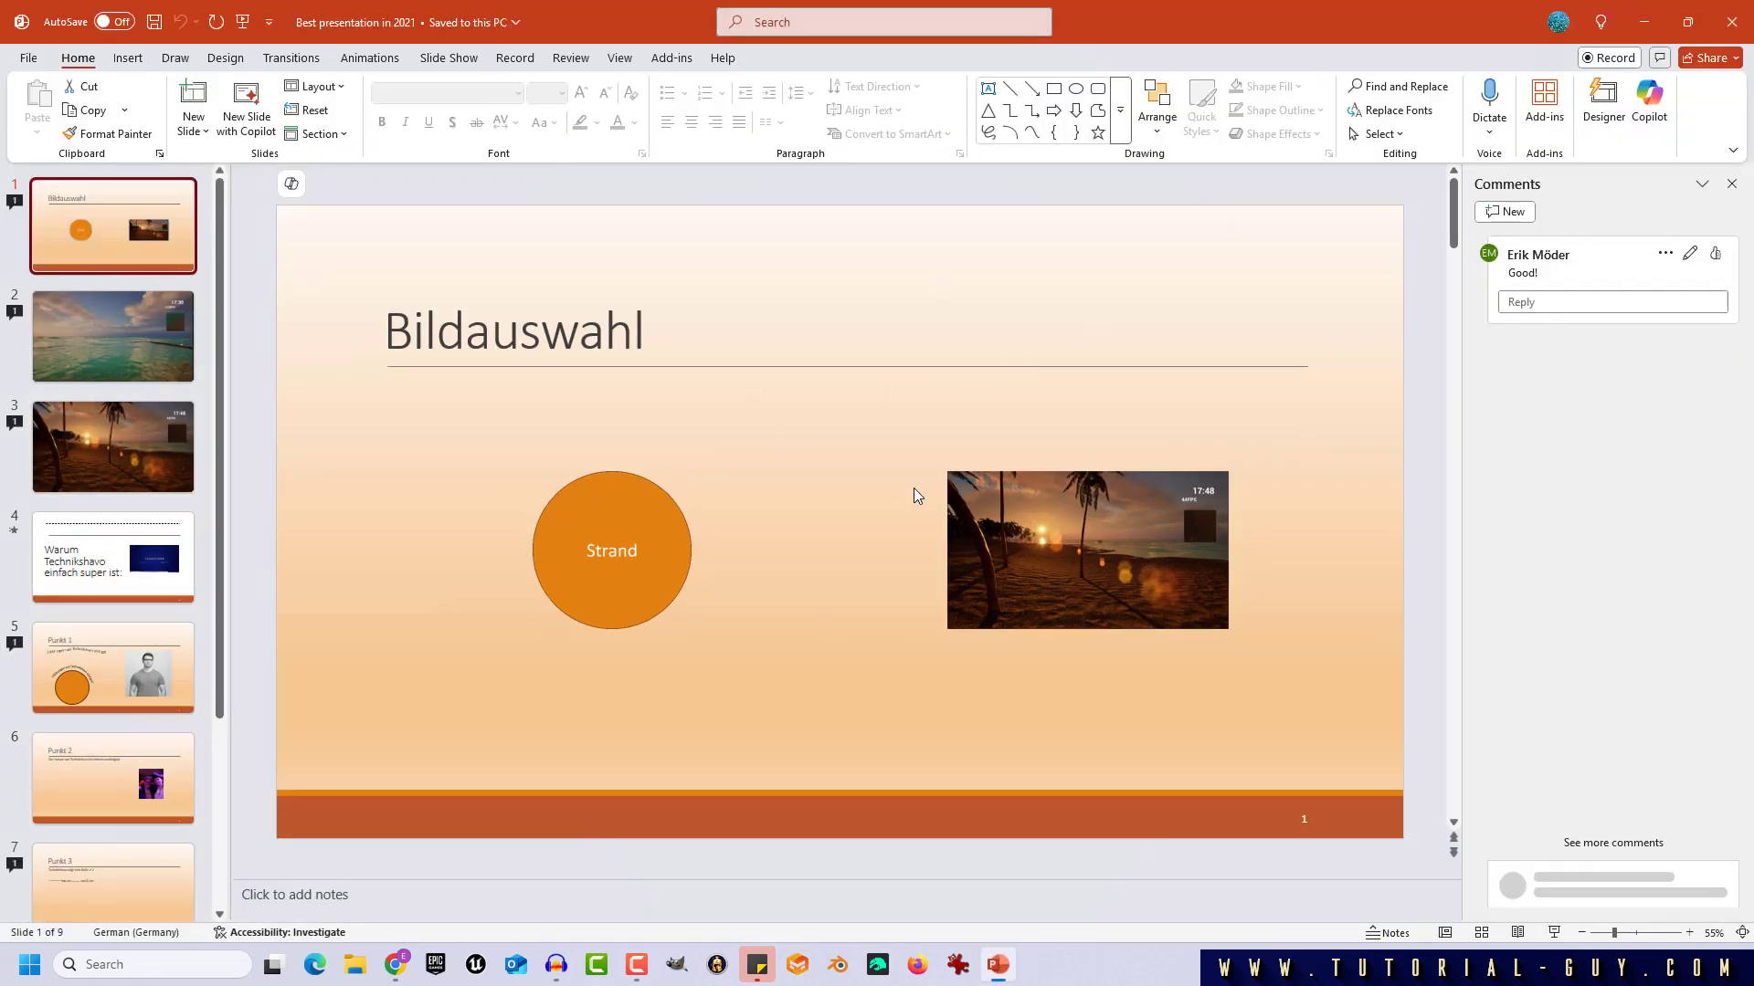
left_click(175, 56)
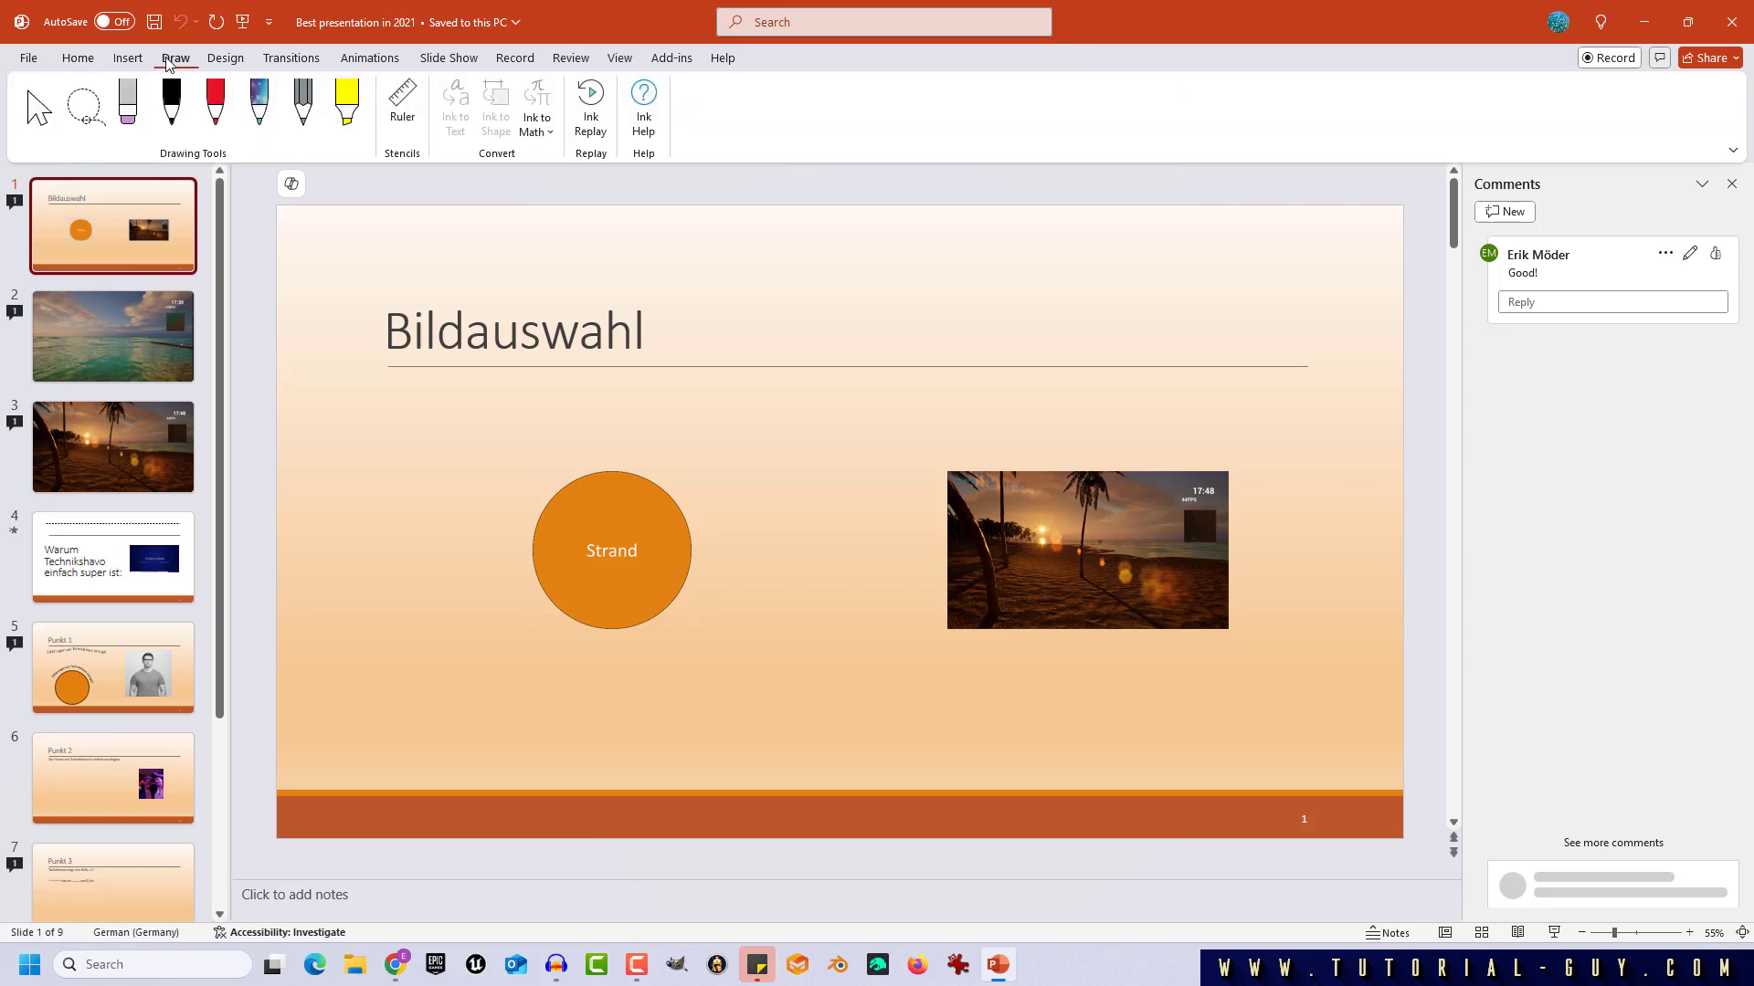
- Place the Draw-tab ruler across the Bildauswahl slide
left_click(402, 100)
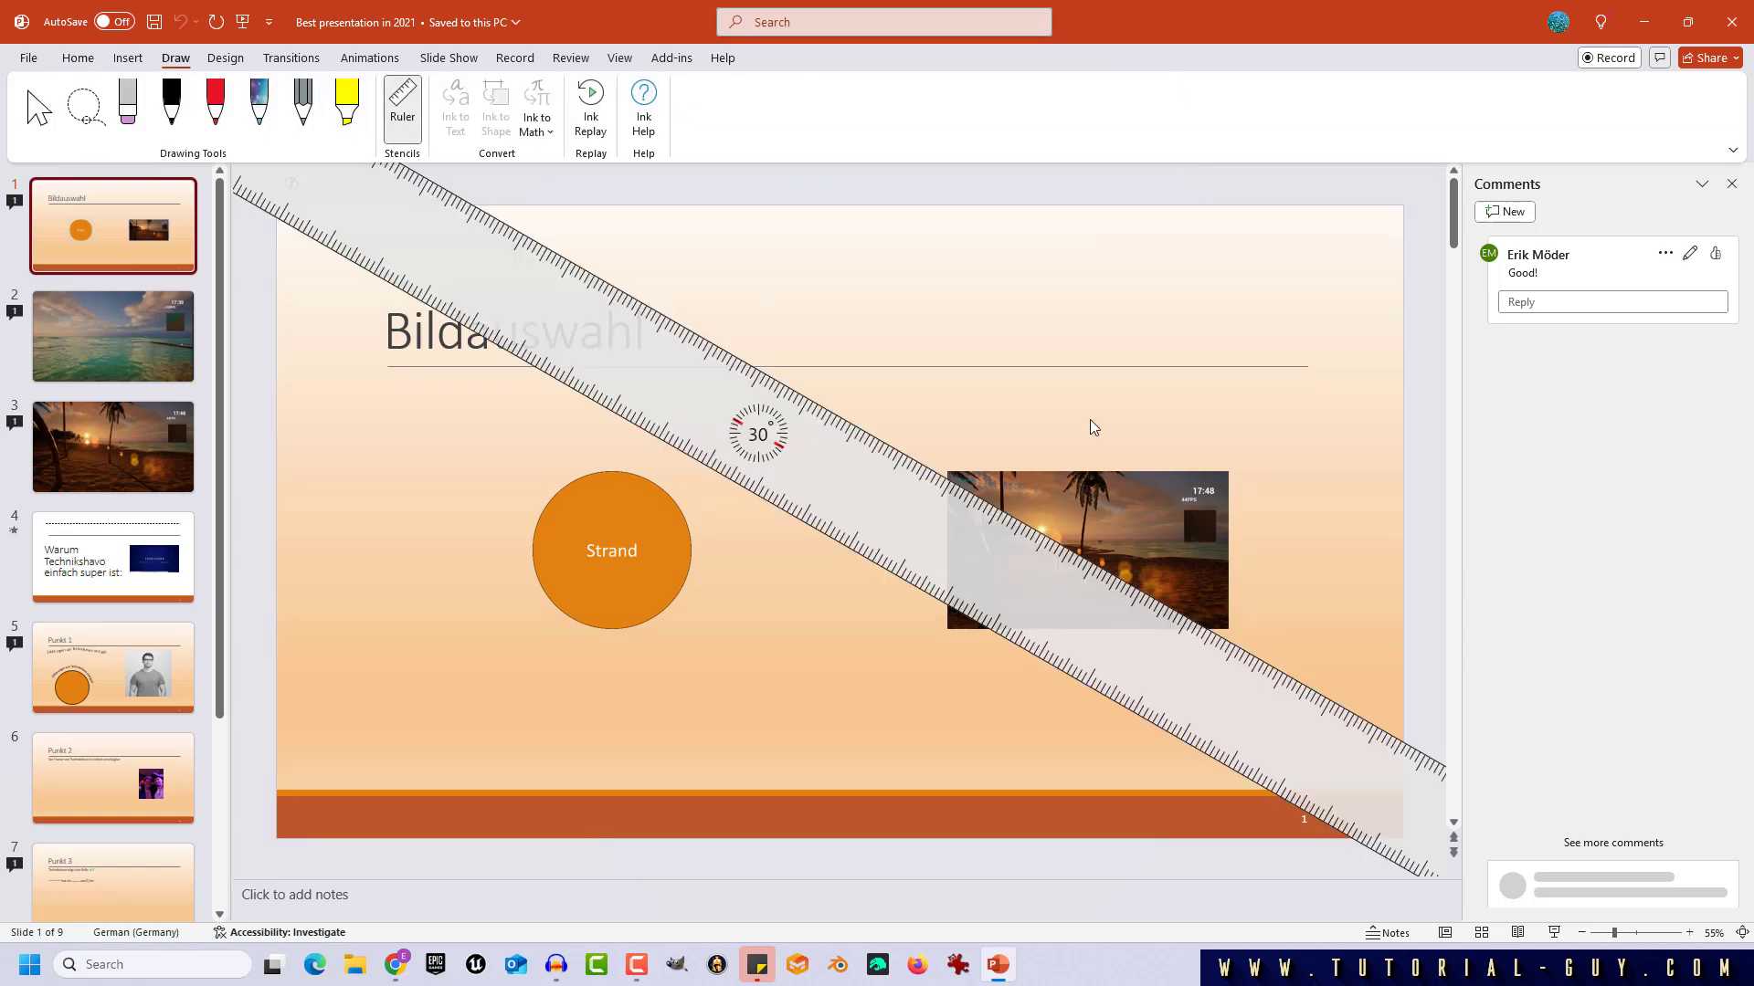
mouse_move(738, 271)
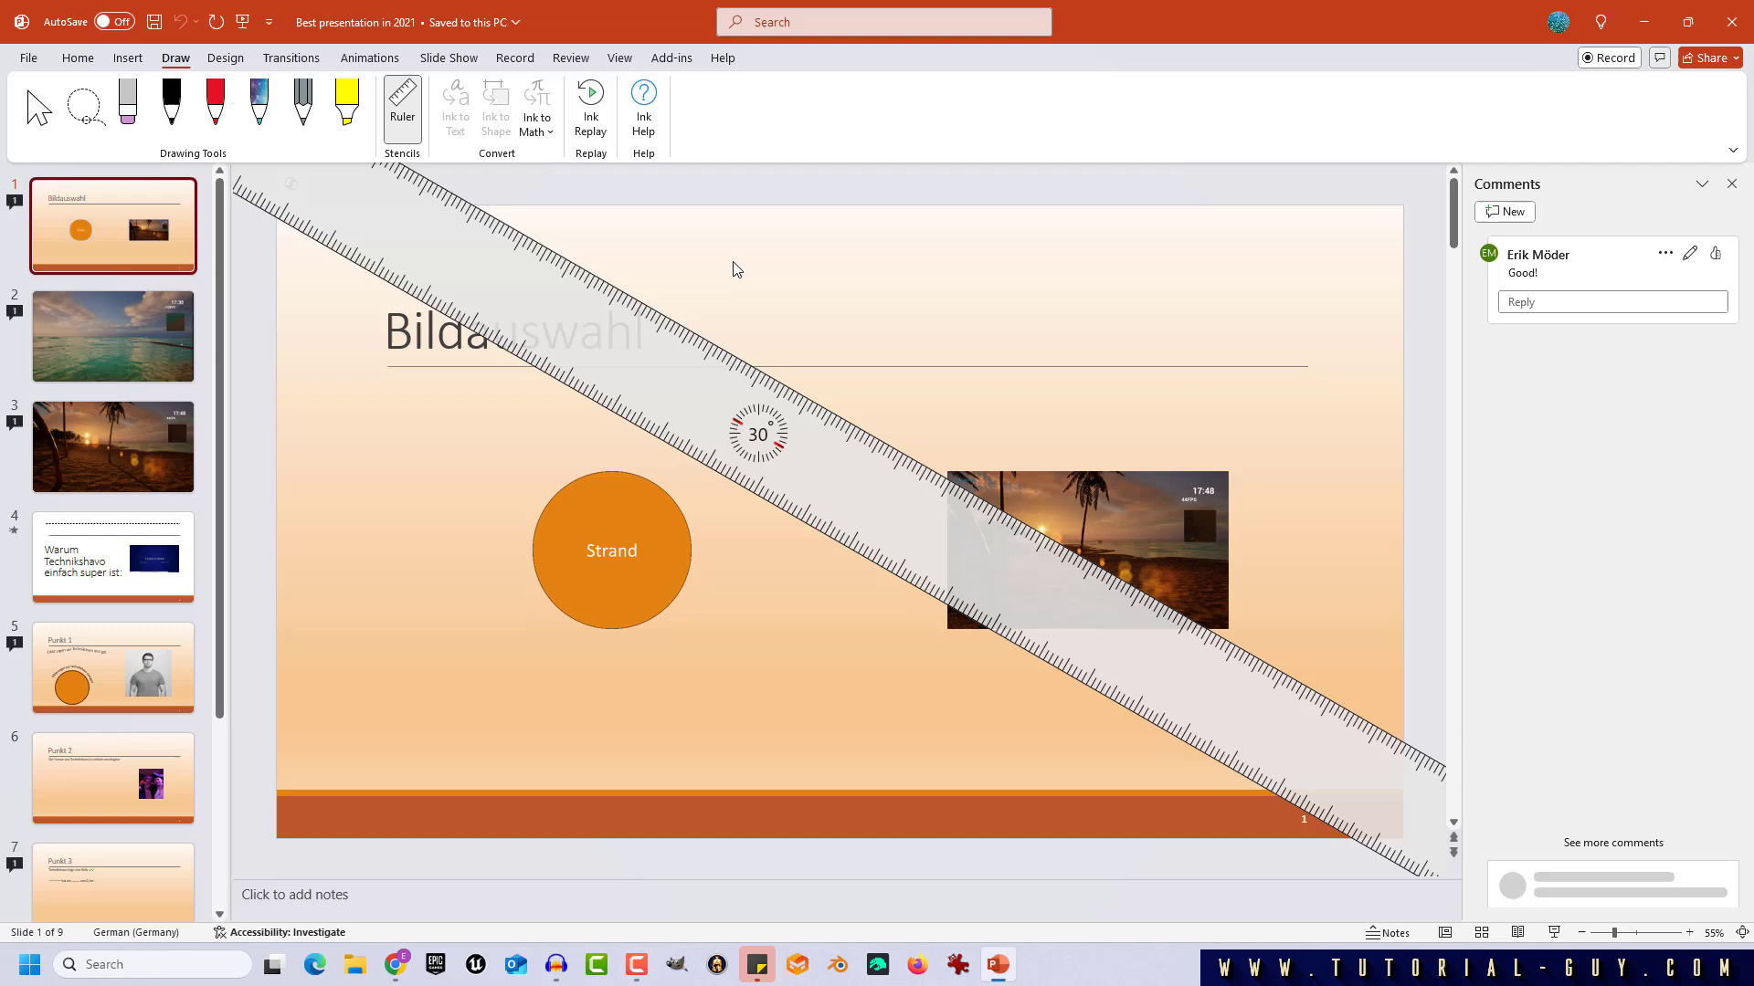
mouse_move(1121, 358)
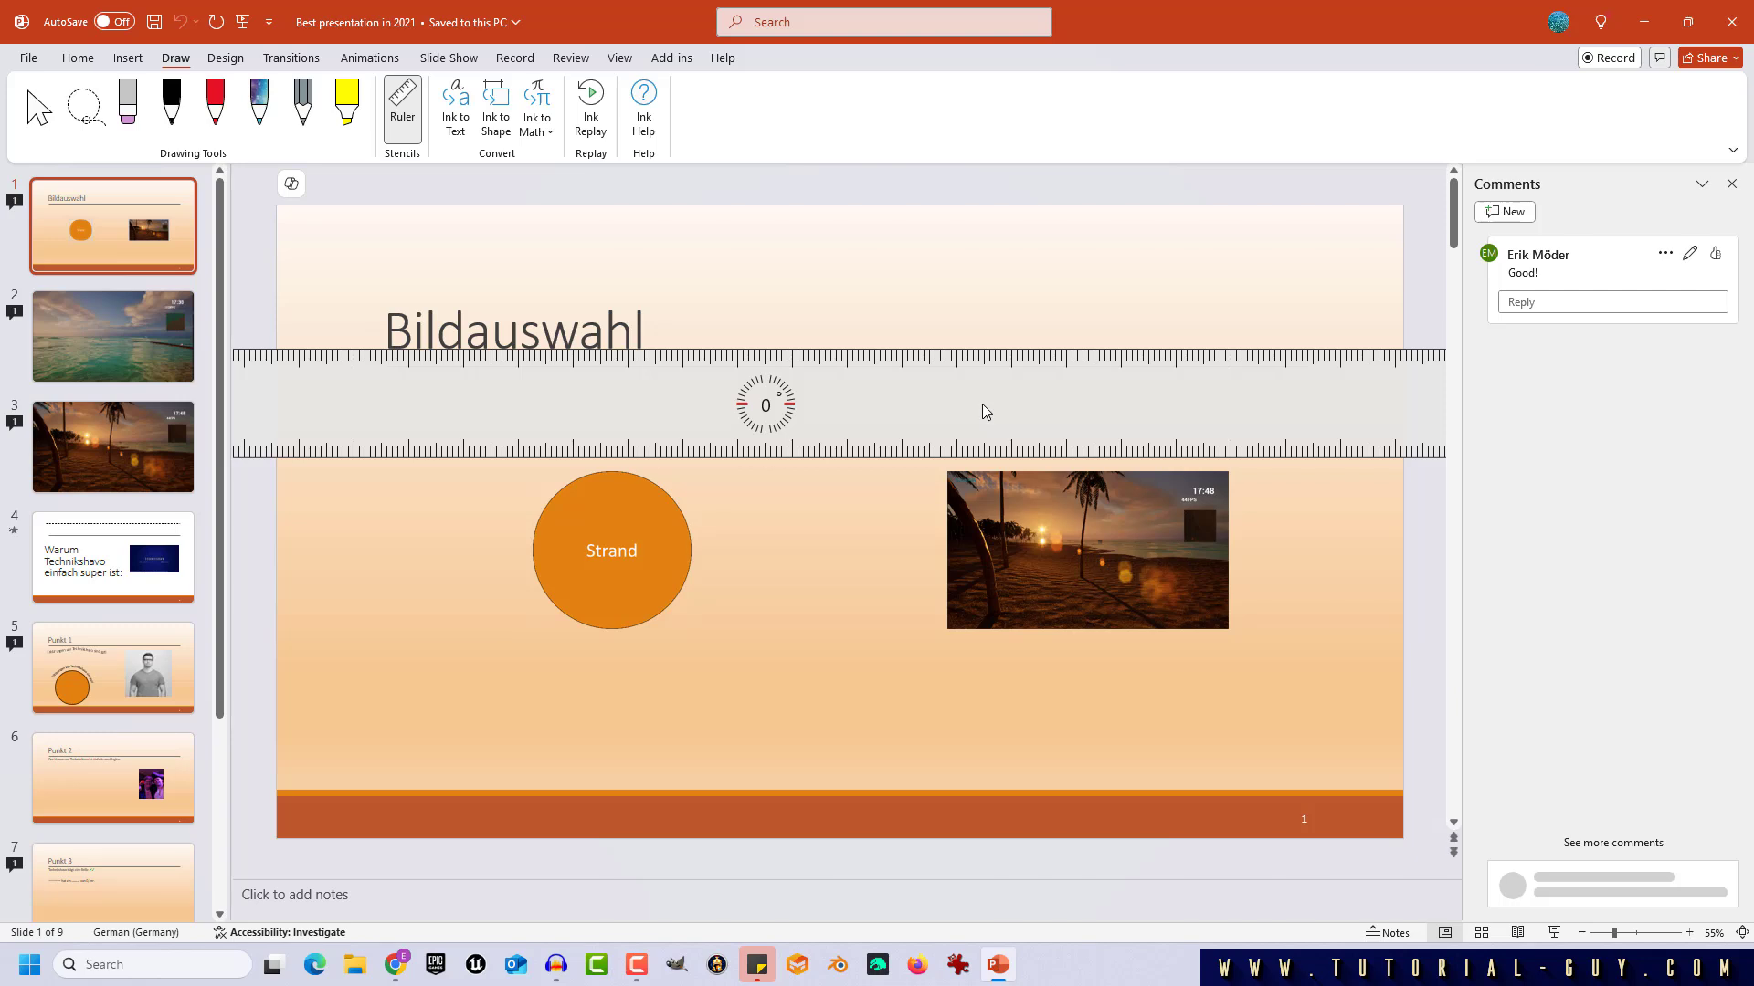
mouse_move(917, 420)
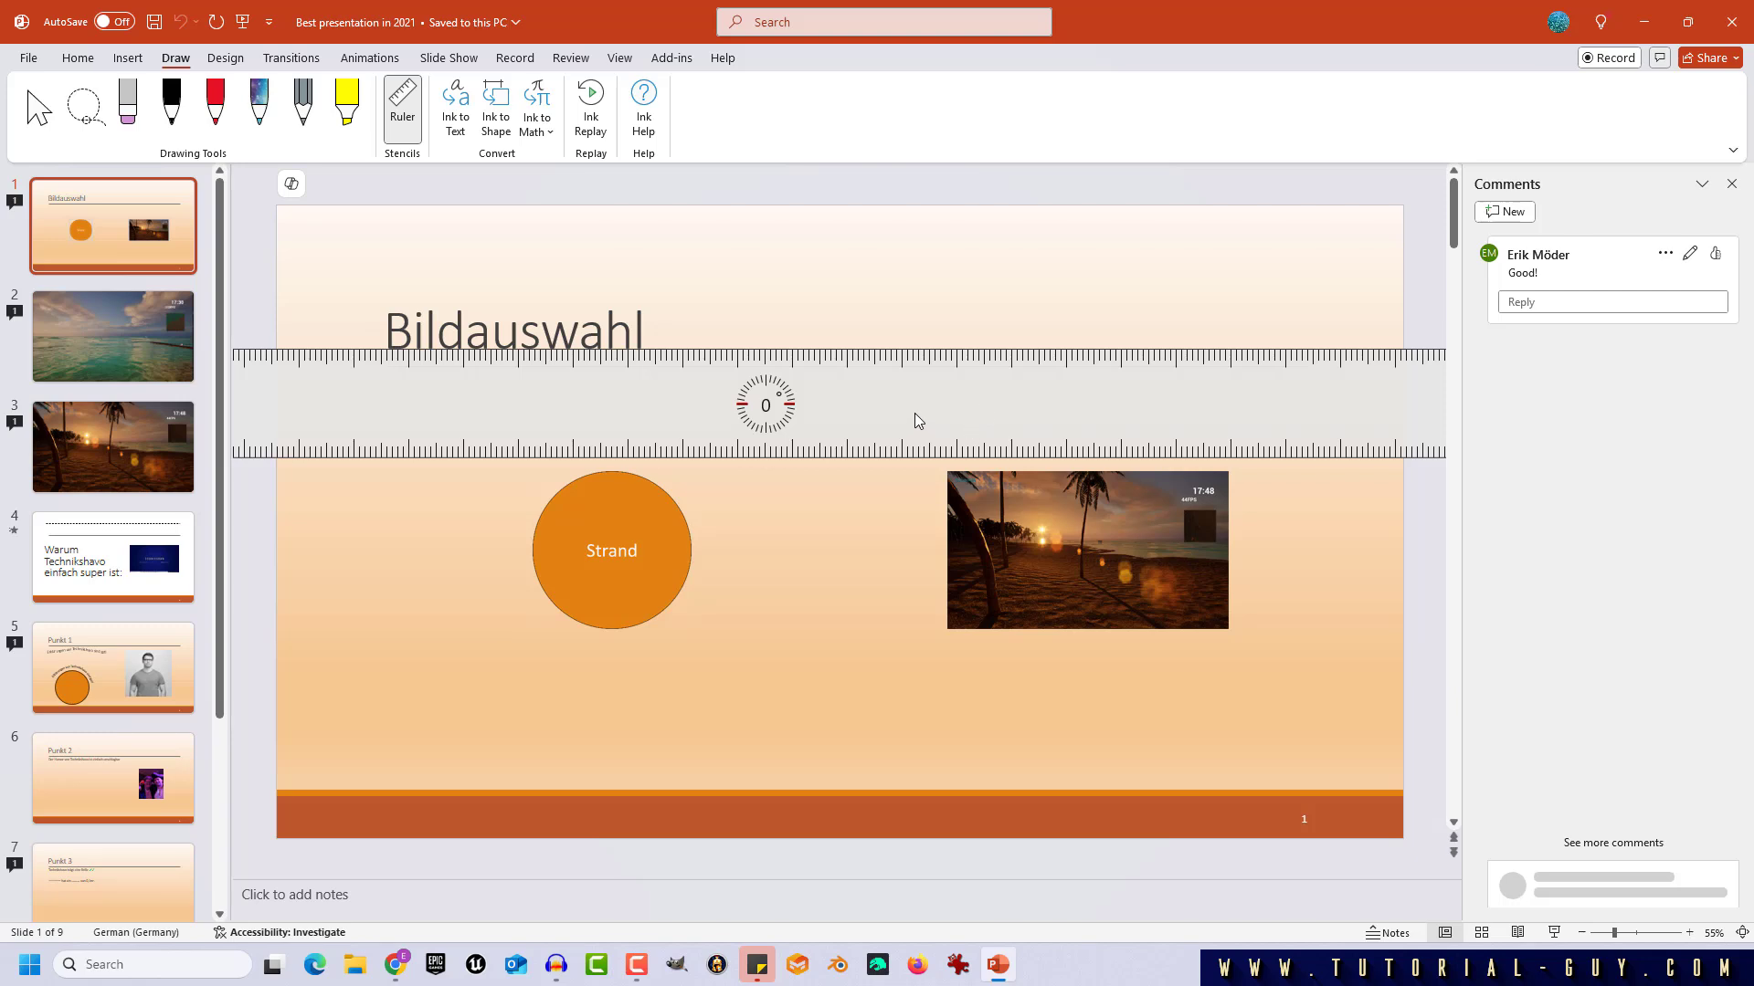
mouse_move(712, 357)
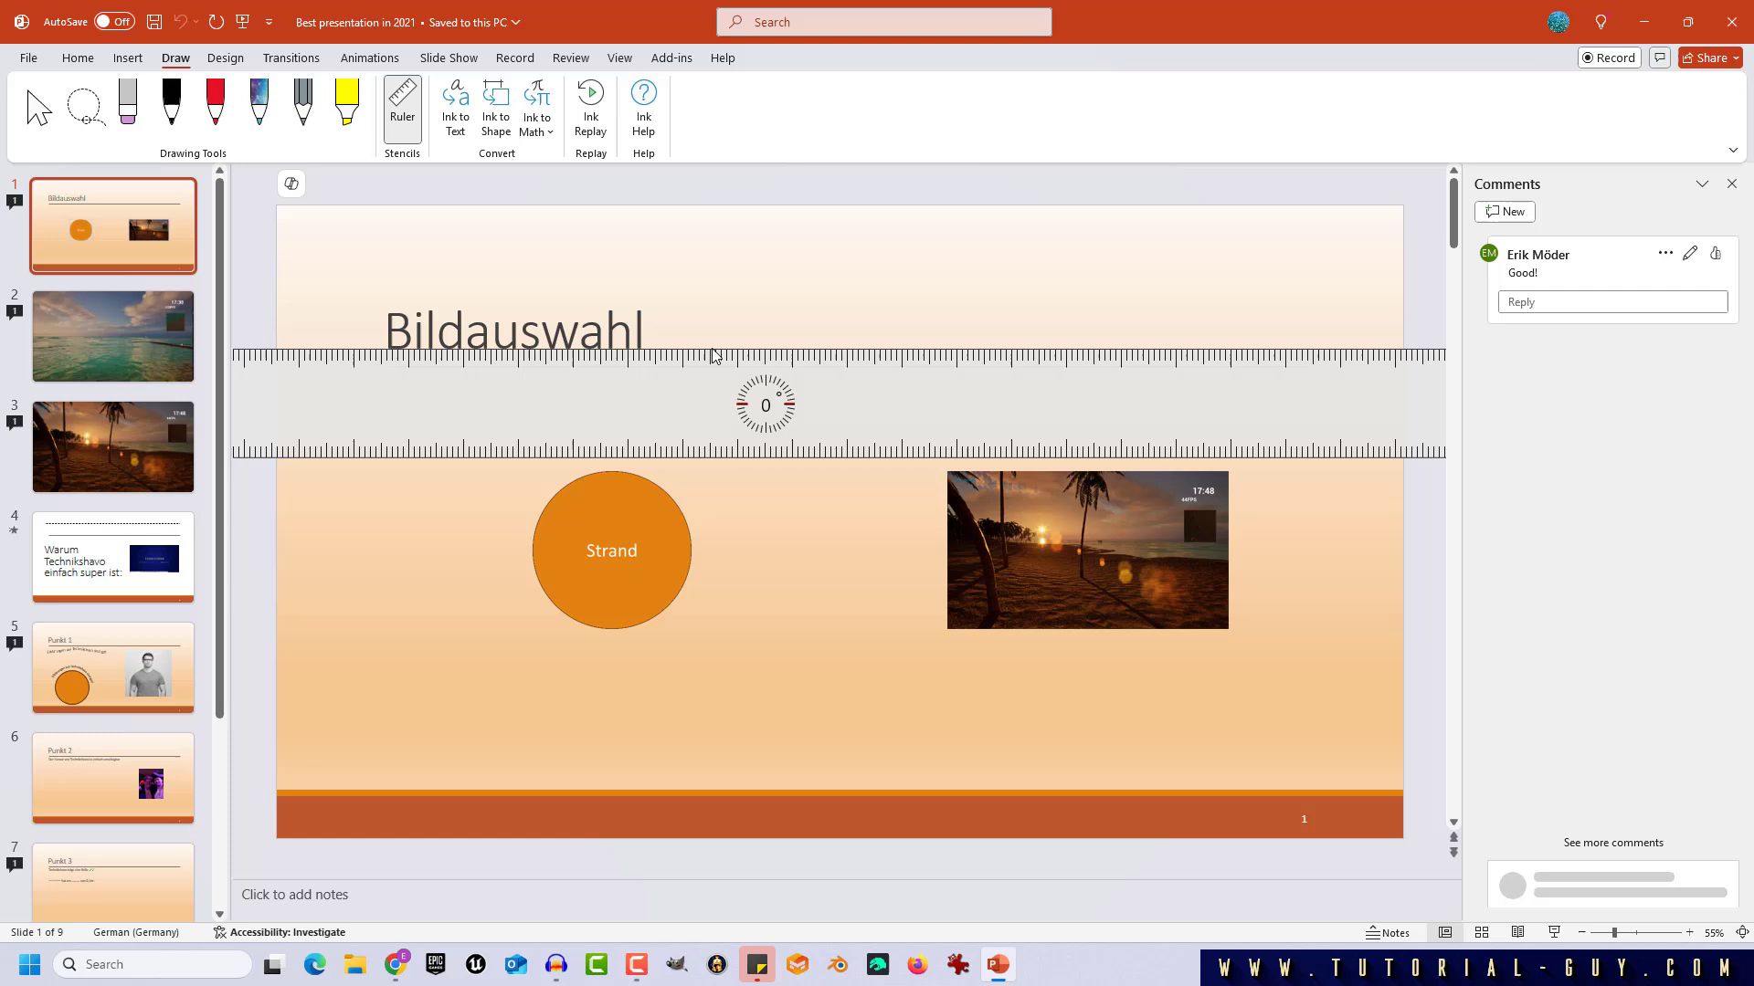
mouse_move(863, 407)
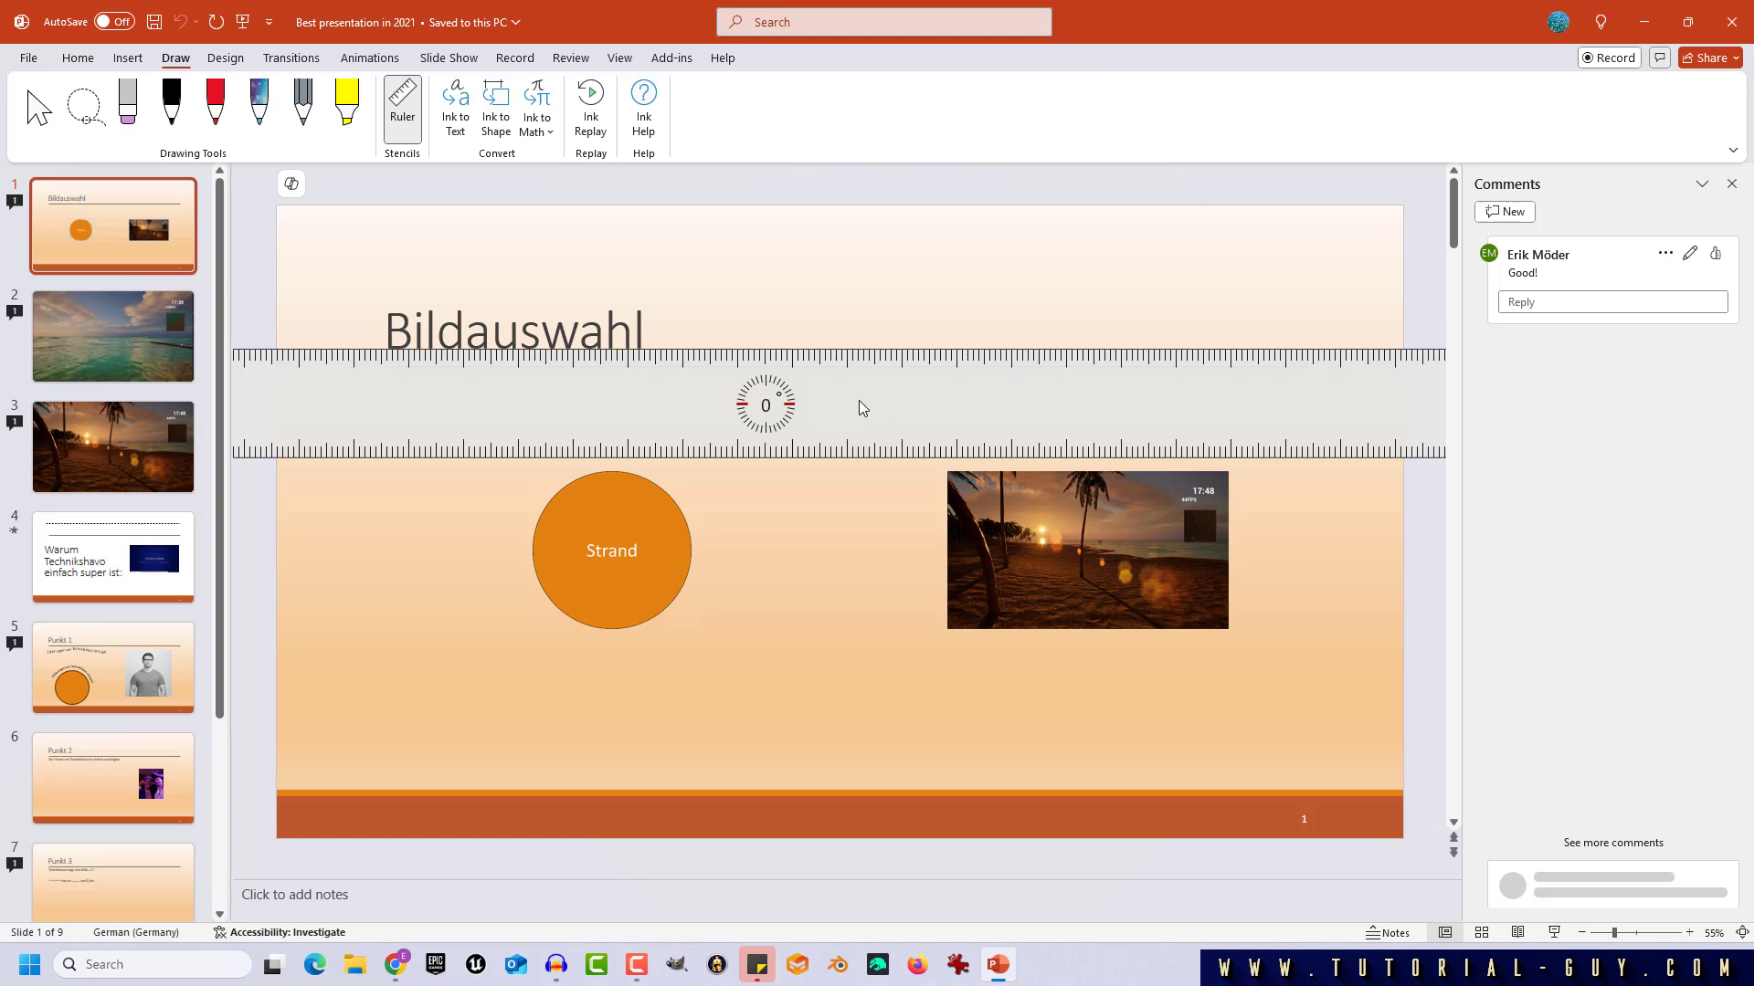
mouse_move(957, 439)
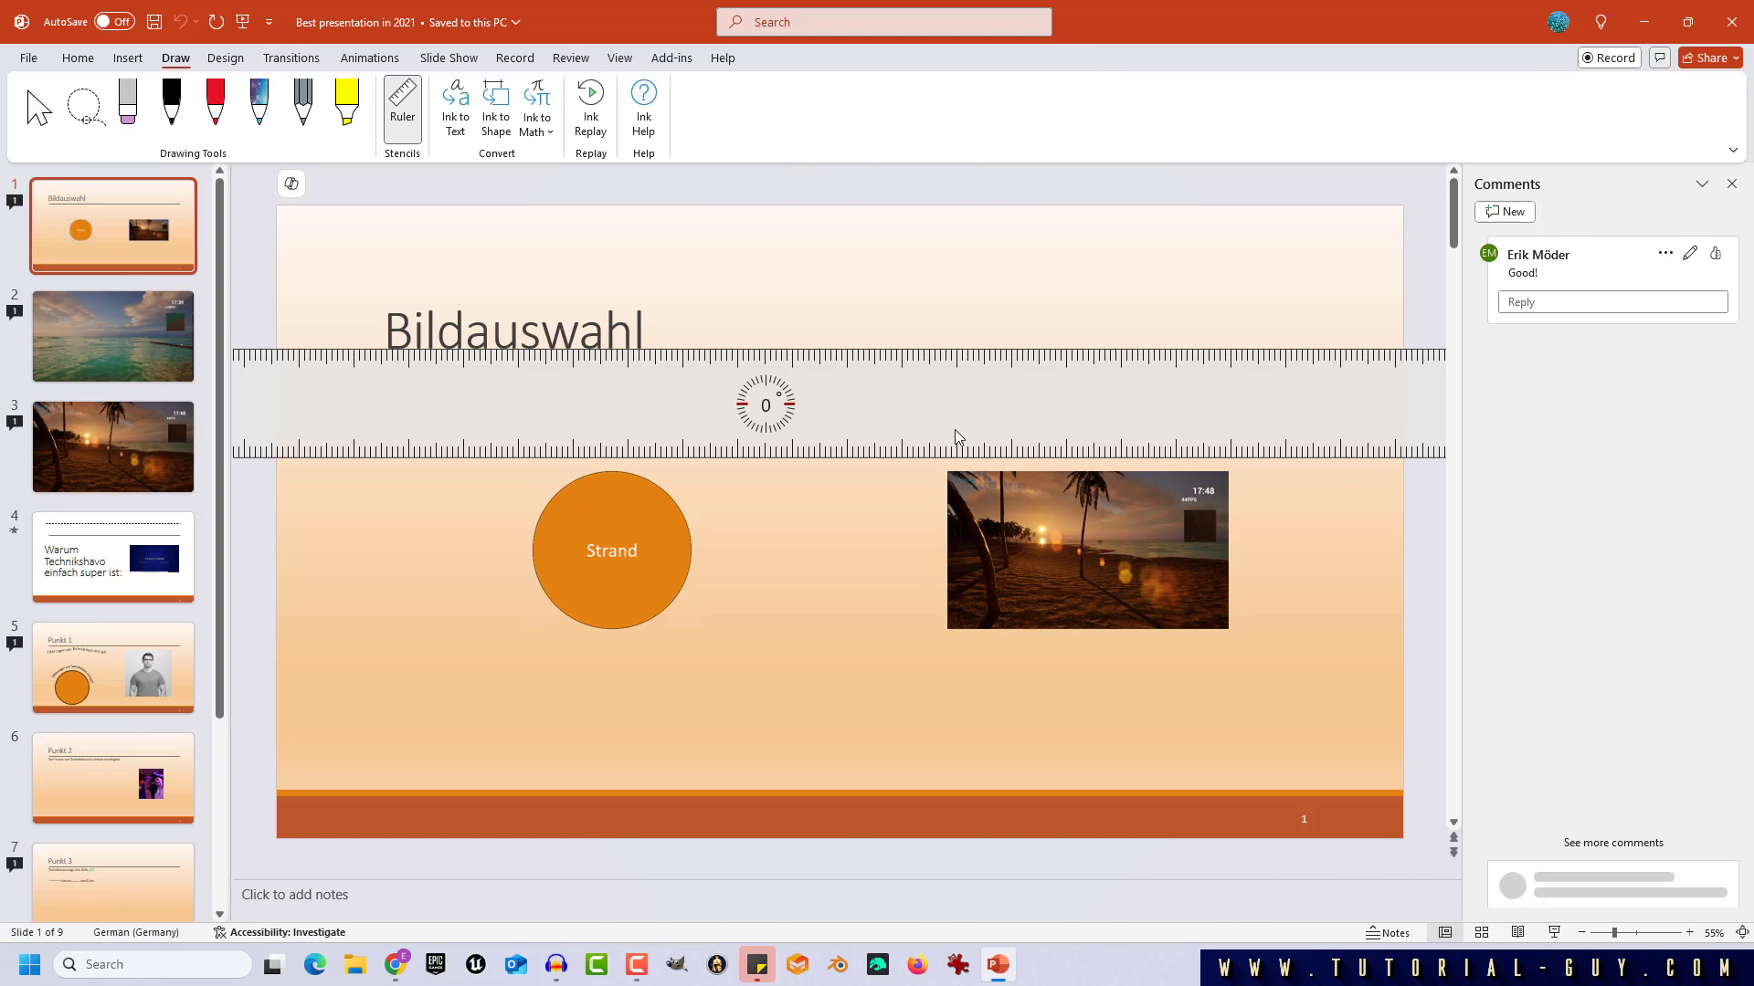
- Rotate the ruler a small step toward a 2-degree tilt
key("Shift+F6")
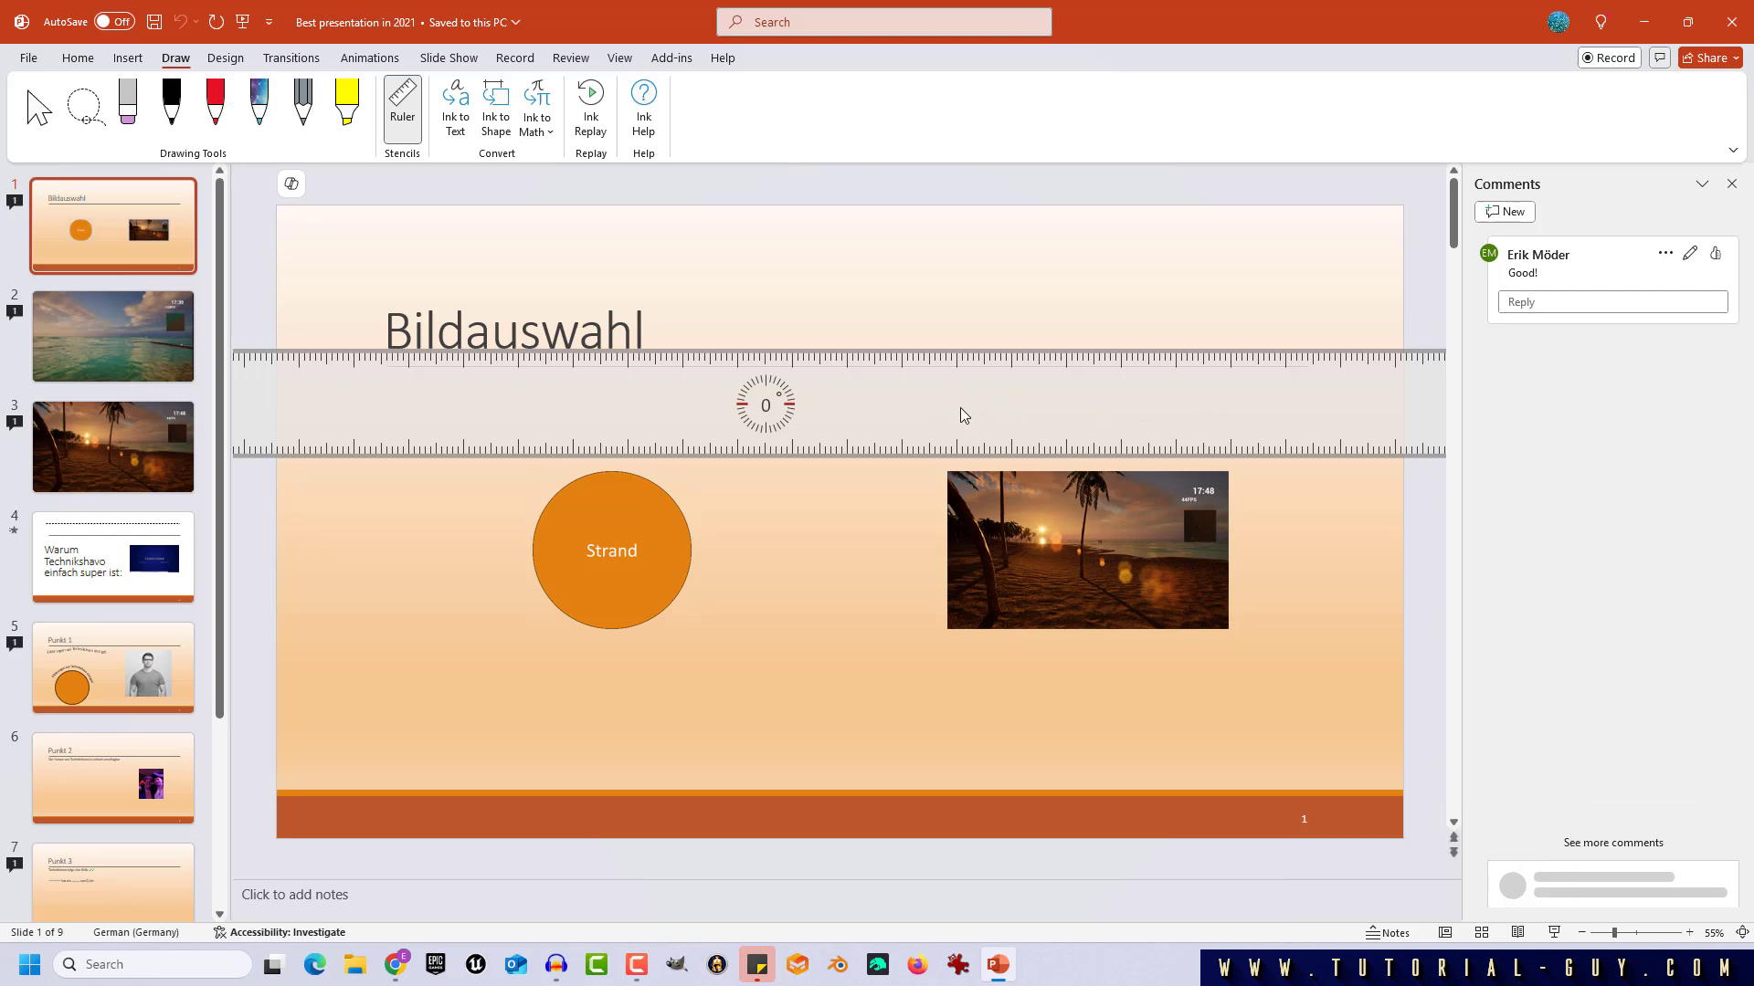
mouse_move(1026, 431)
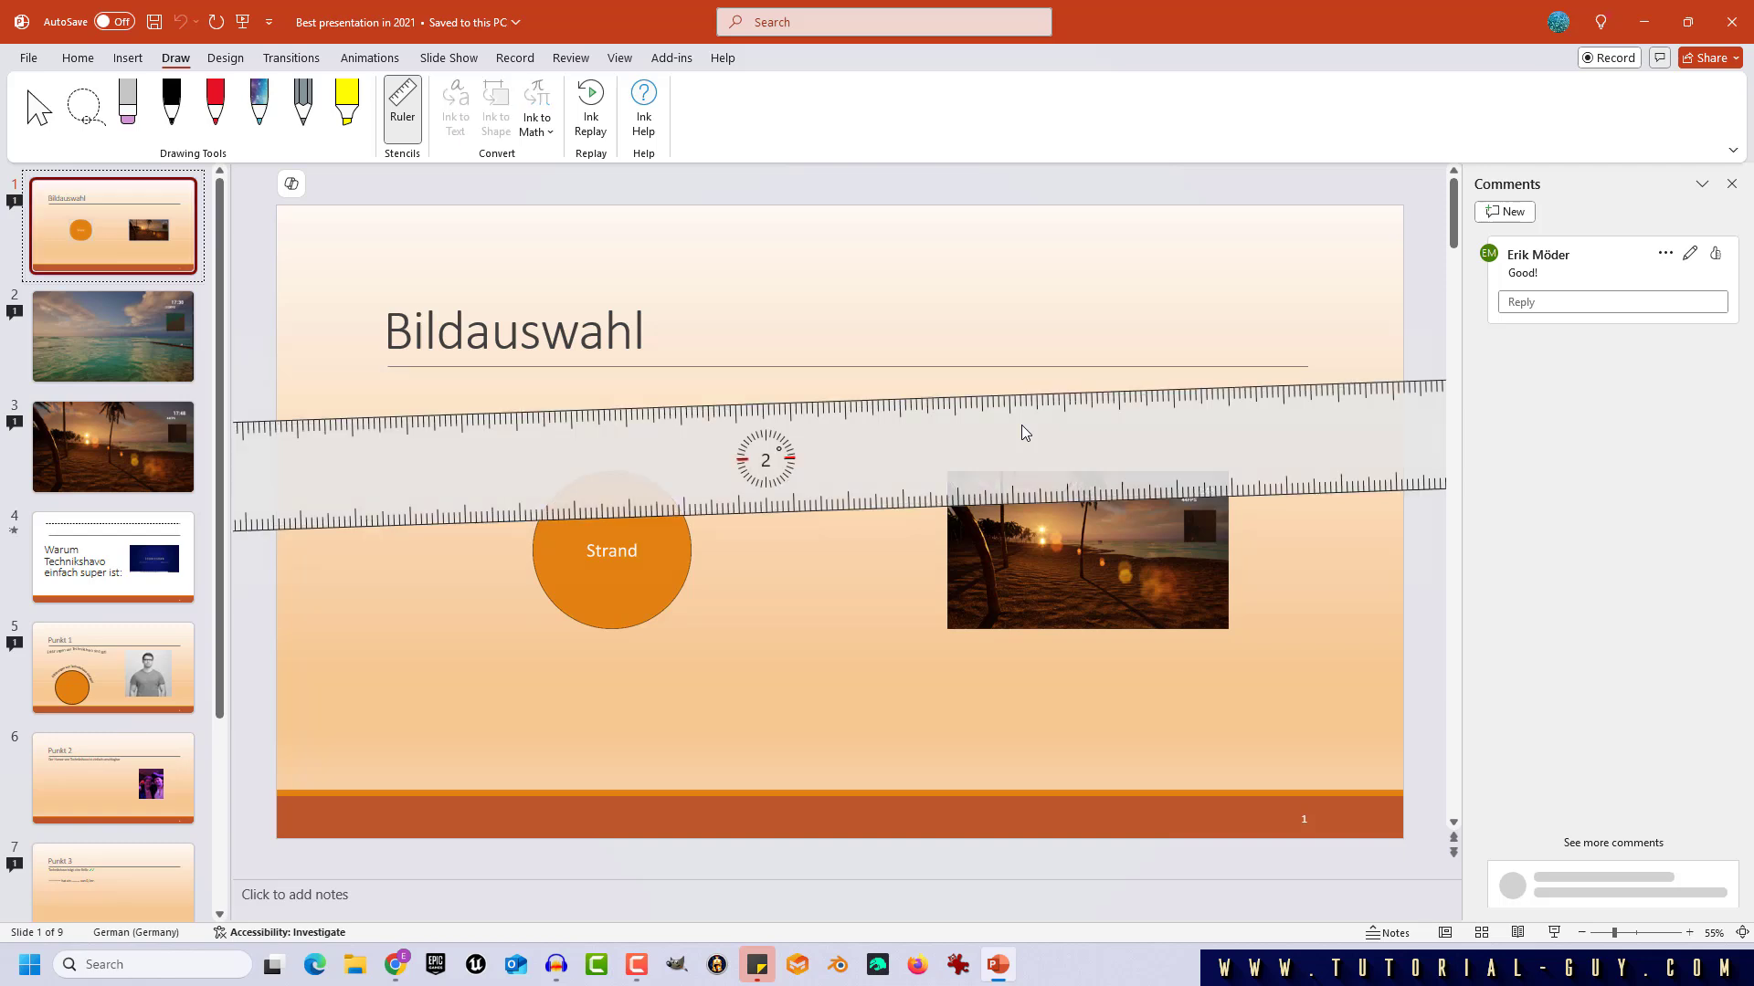
mouse_move(840, 468)
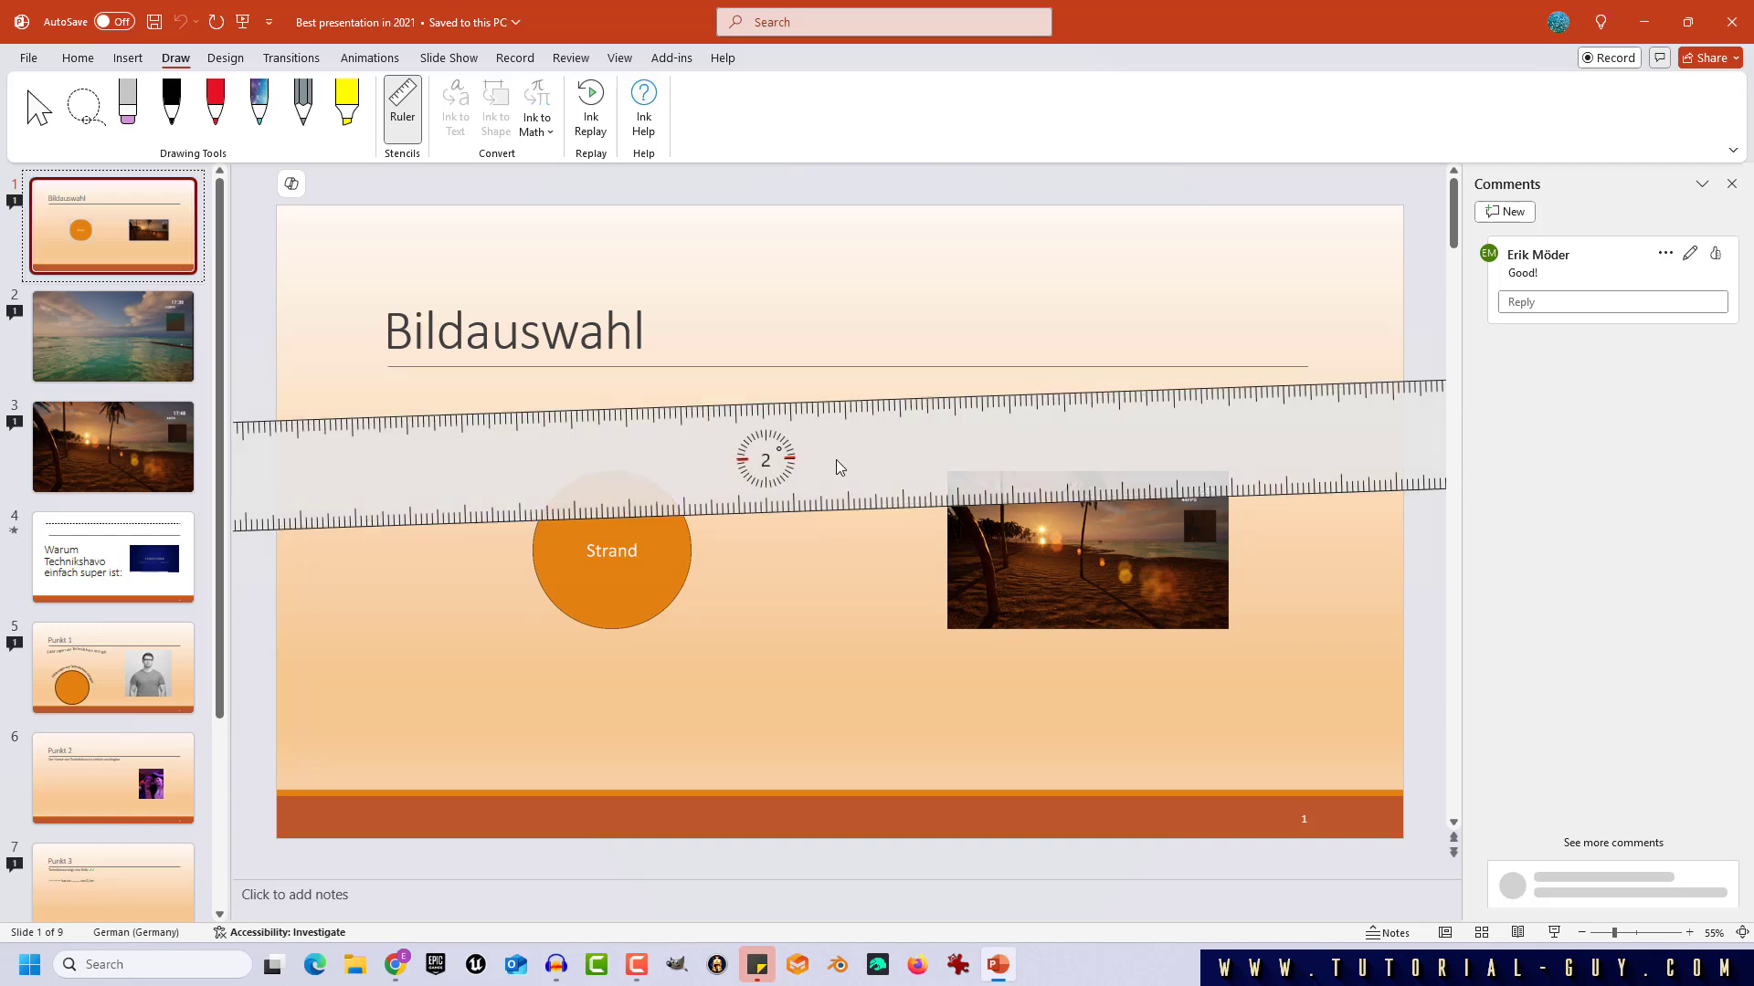
mouse_move(937, 461)
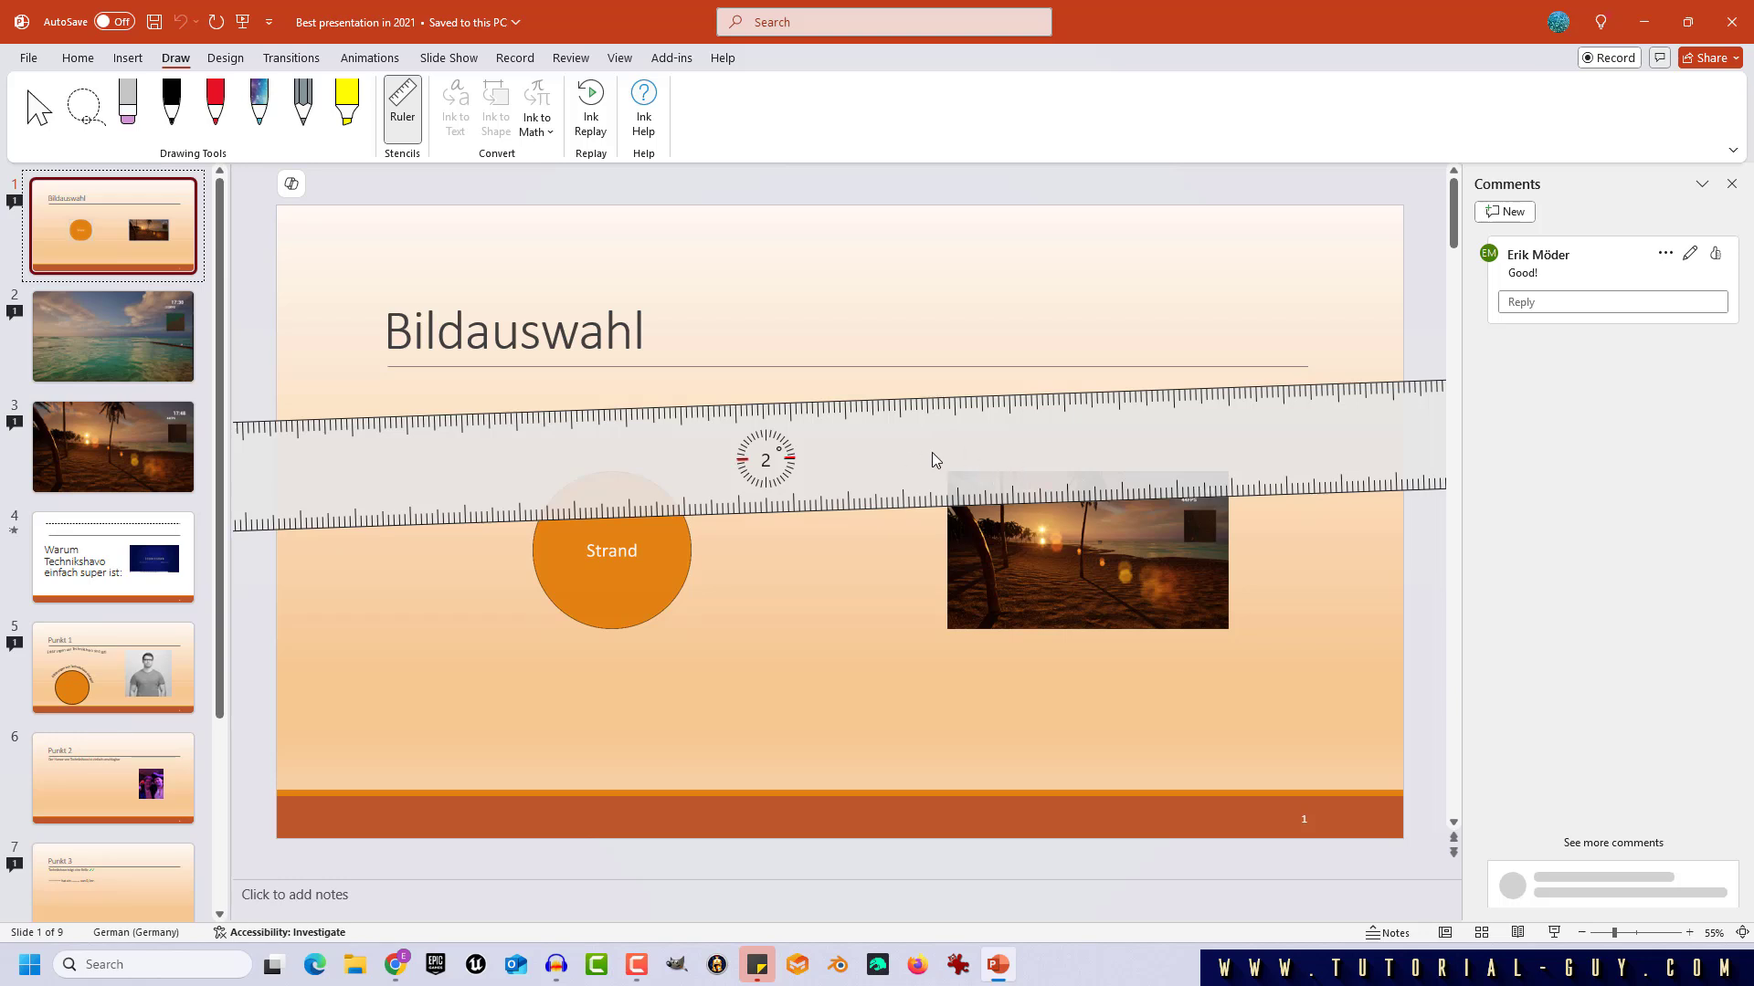
mouse_move(939, 468)
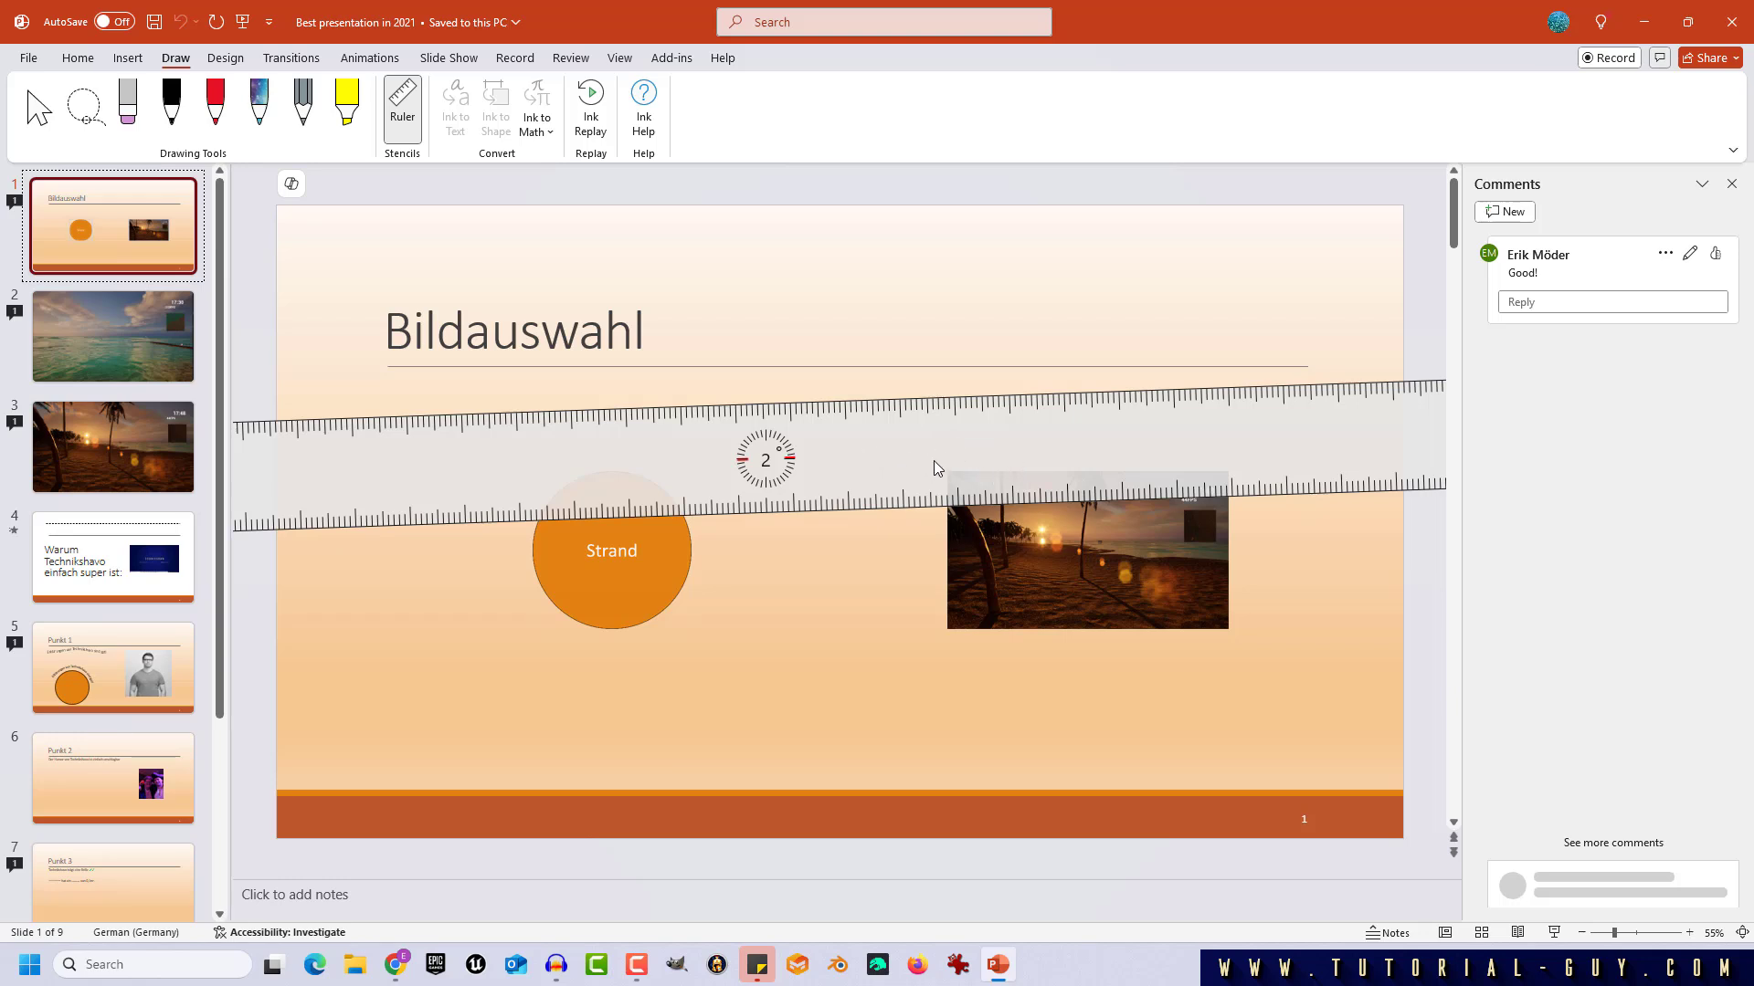